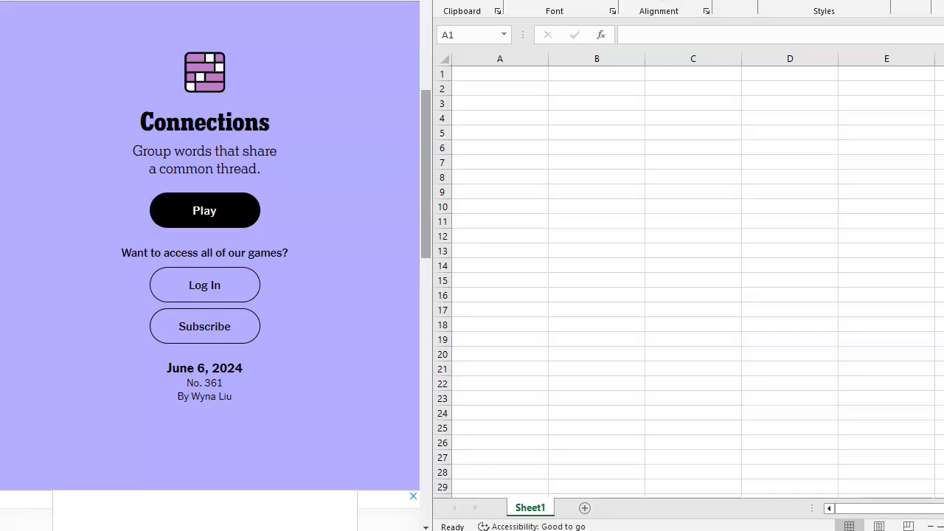
# Step: Start today's Connections puzzle and select cell A1 in the Excel sheet
pyautogui.click(205, 211)
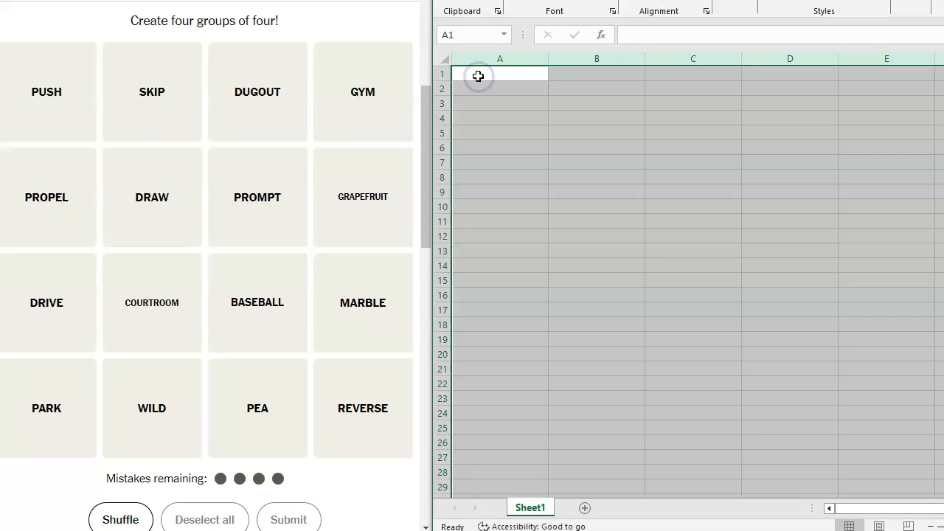
pyautogui.click(500, 73)
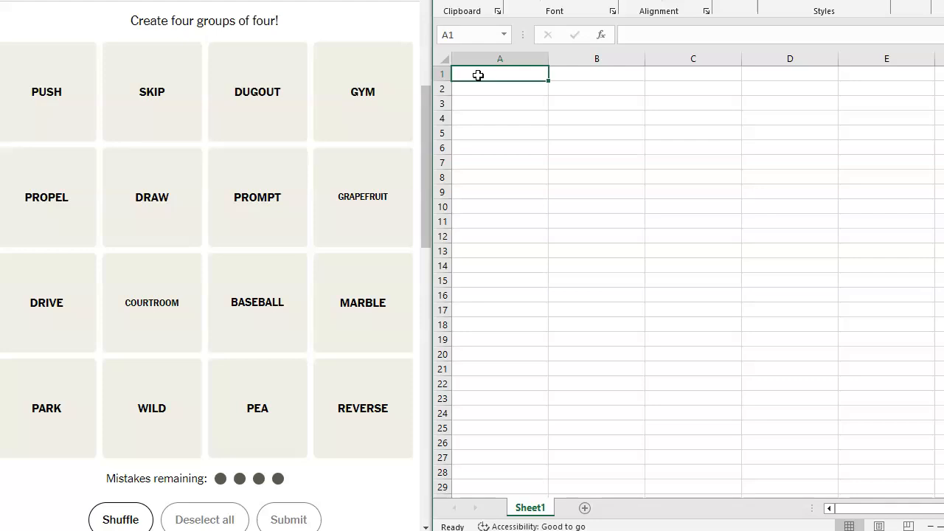
# Step: Enter push, propel, prompt and drive into cells A1 to A4
pyautogui.write('push')
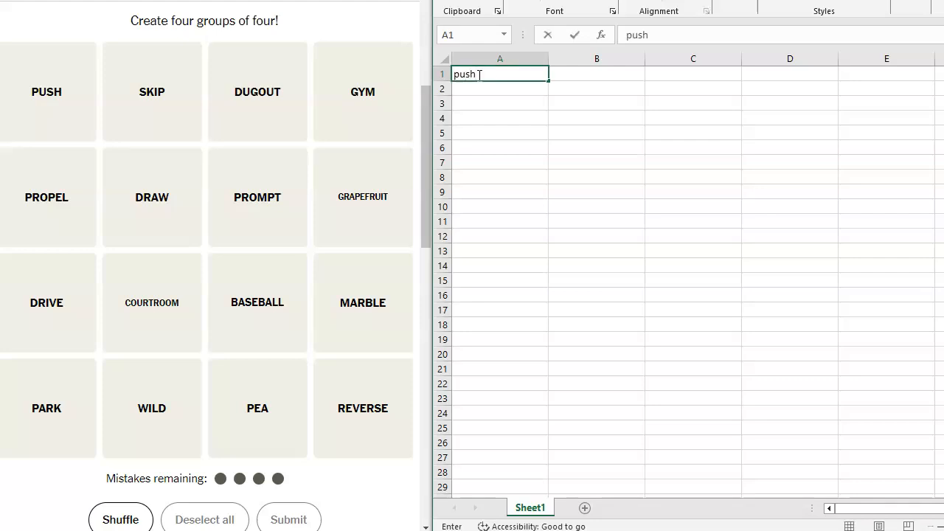
pyautogui.write('pro')
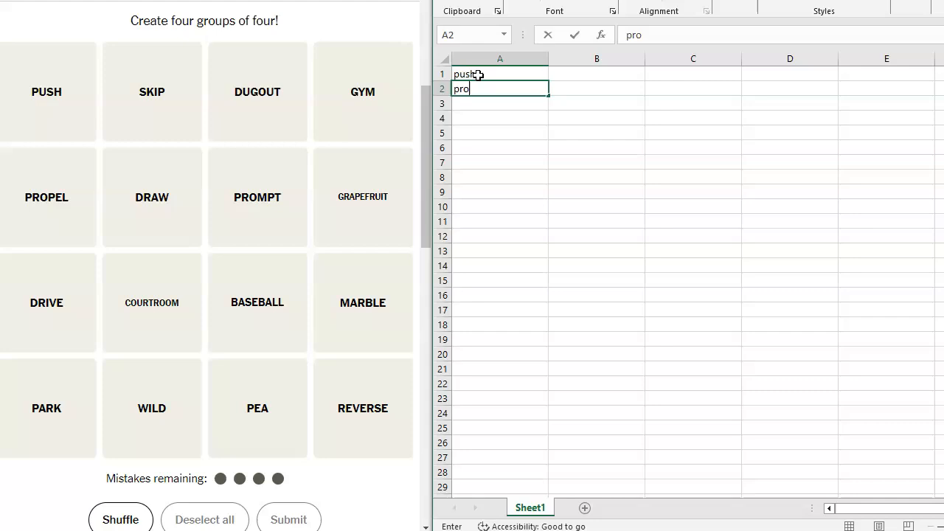
pyautogui.write('pel')
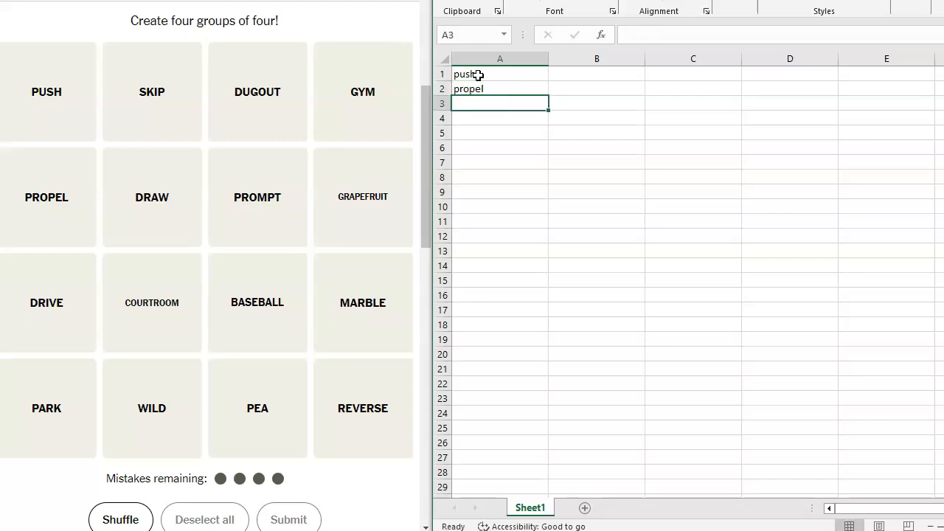
pyautogui.write('prompt')
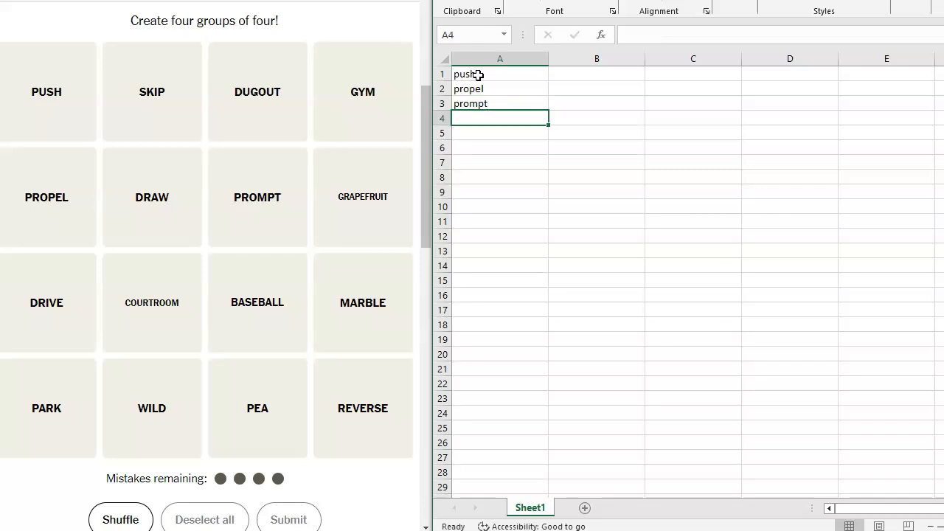
pyautogui.write('drive')
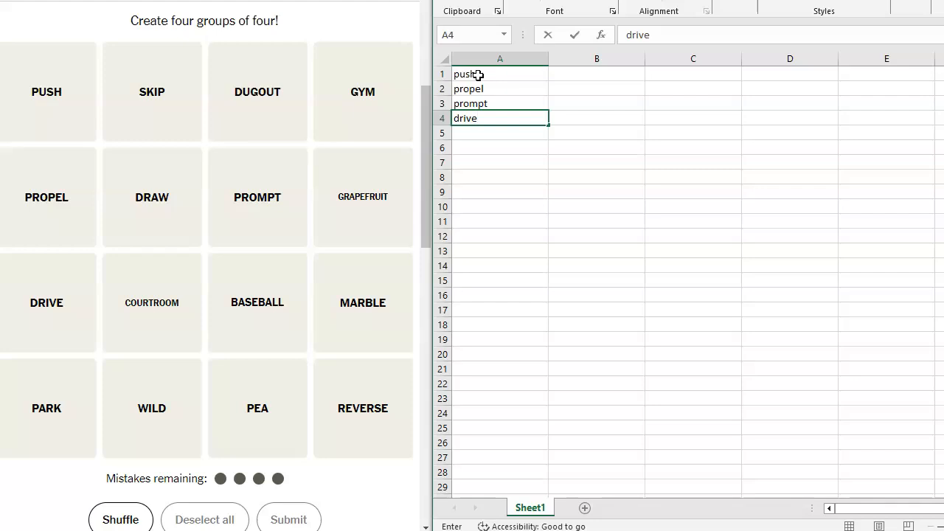
pyautogui.moveTo(516, 58)
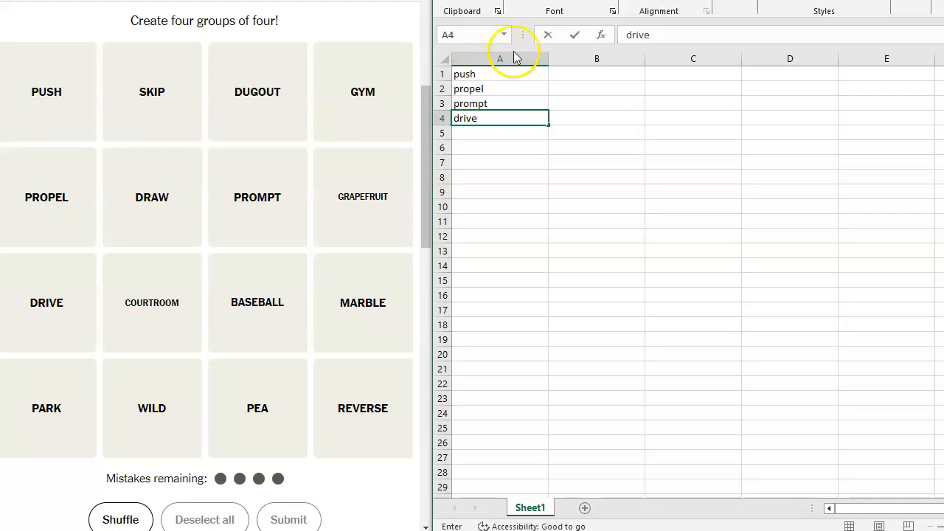
# Step: Enter dugout, grapefruit, courtroom and baseball into cells B1 to B4
pyautogui.click(597, 74)
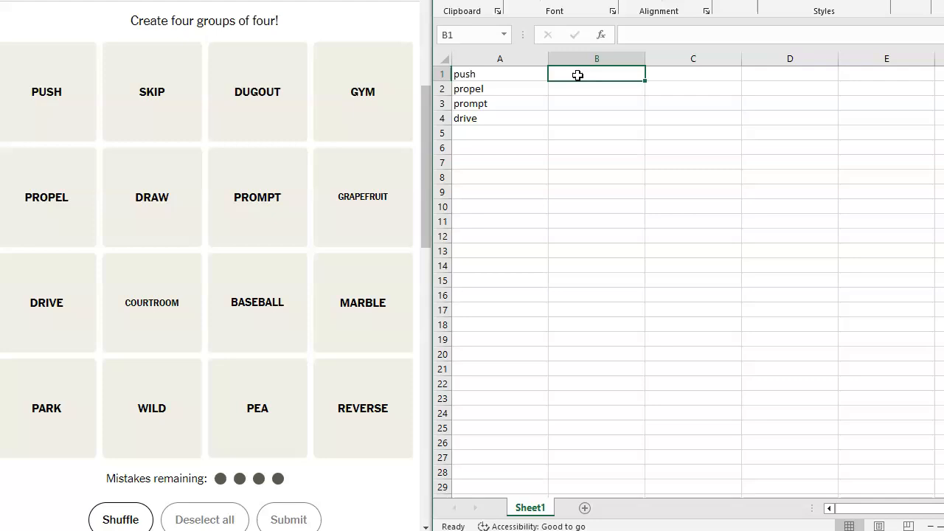
pyautogui.write('dug')
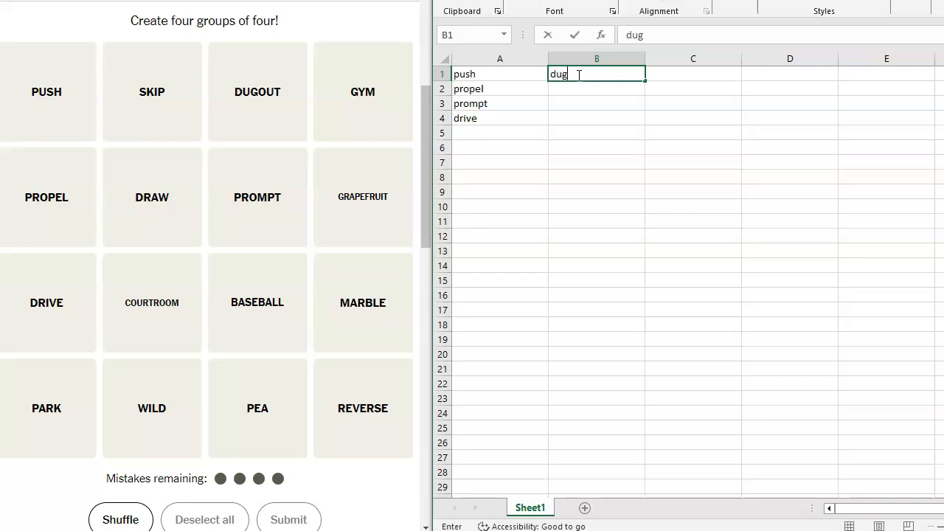
pyautogui.write('out')
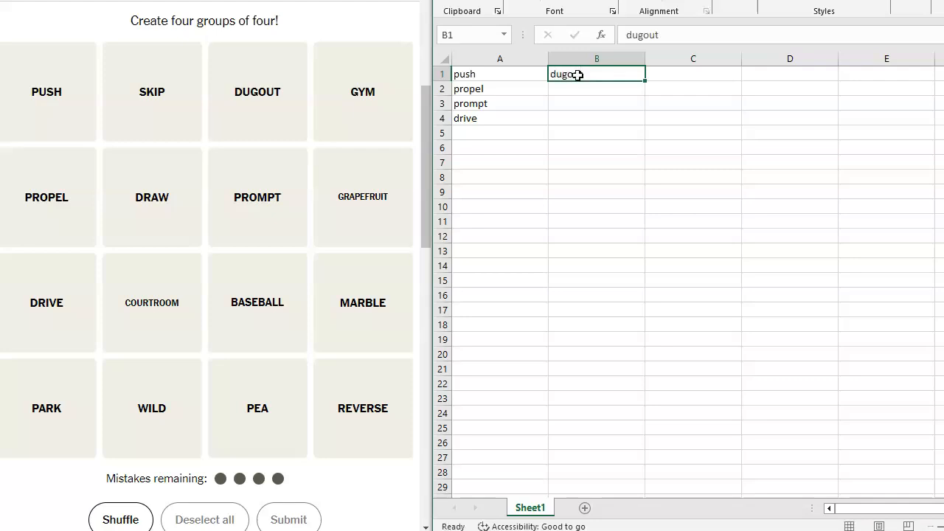
pyautogui.write('grape')
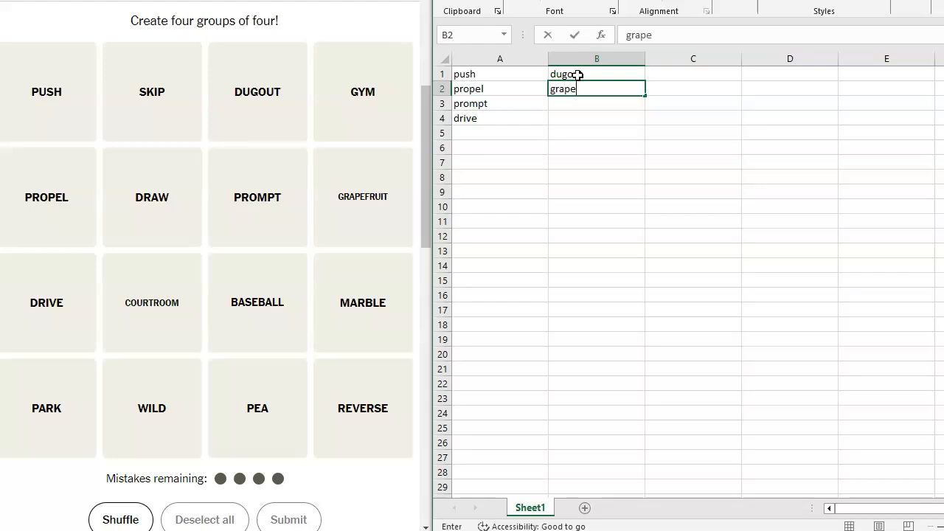
pyautogui.write('fruit')
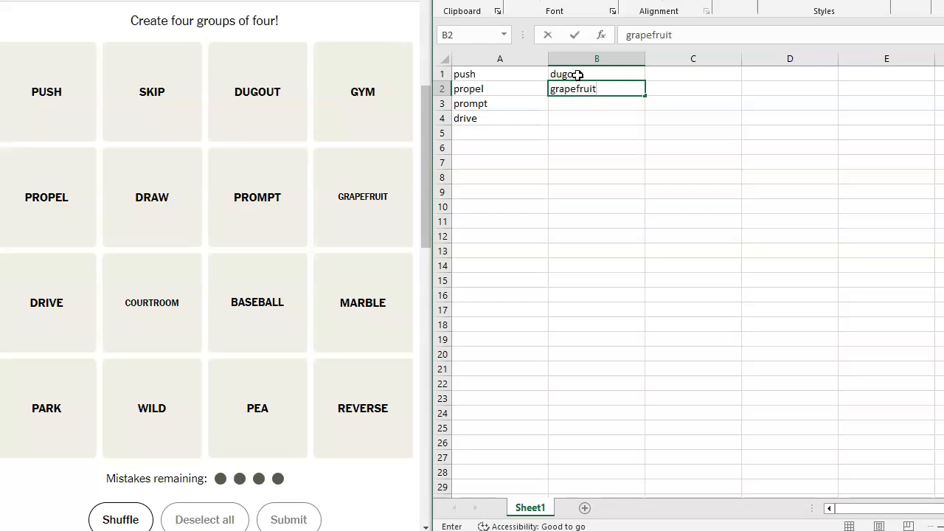
pyautogui.write('courtroom')
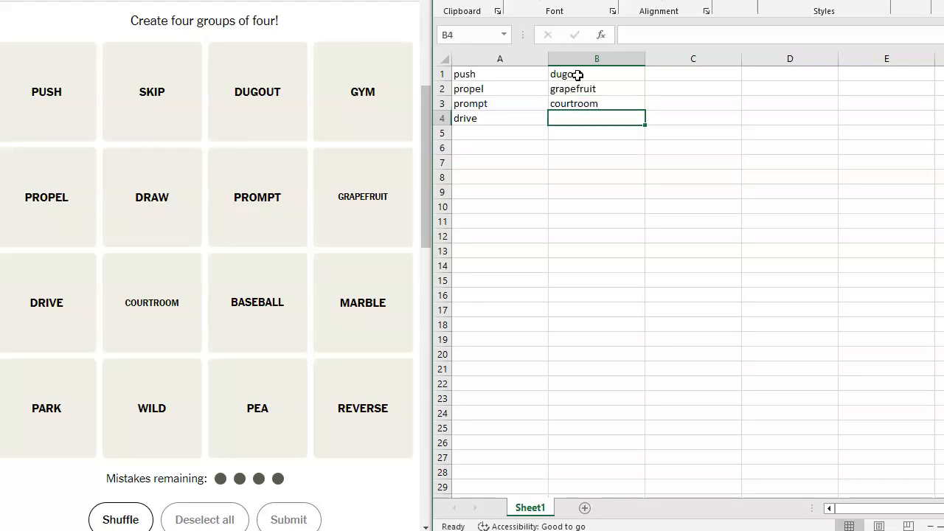
pyautogui.write('baseball')
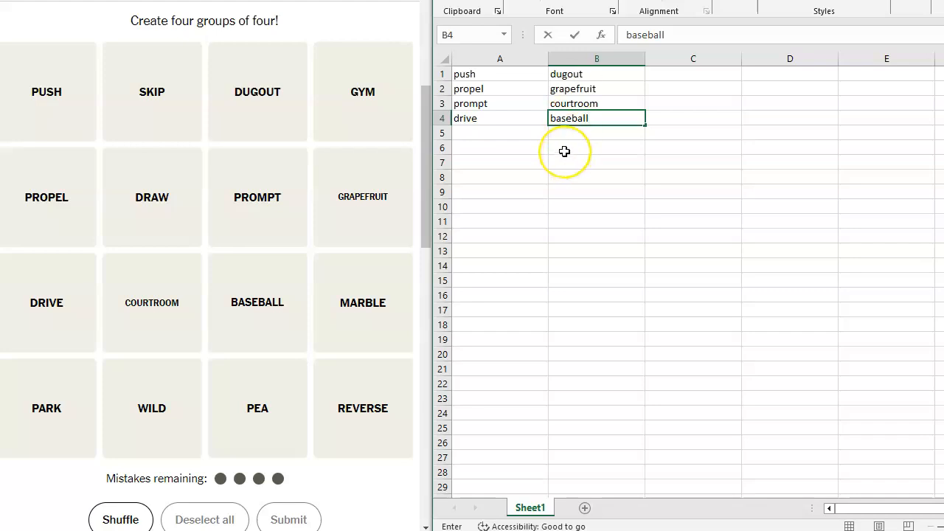
pyautogui.click(499, 147)
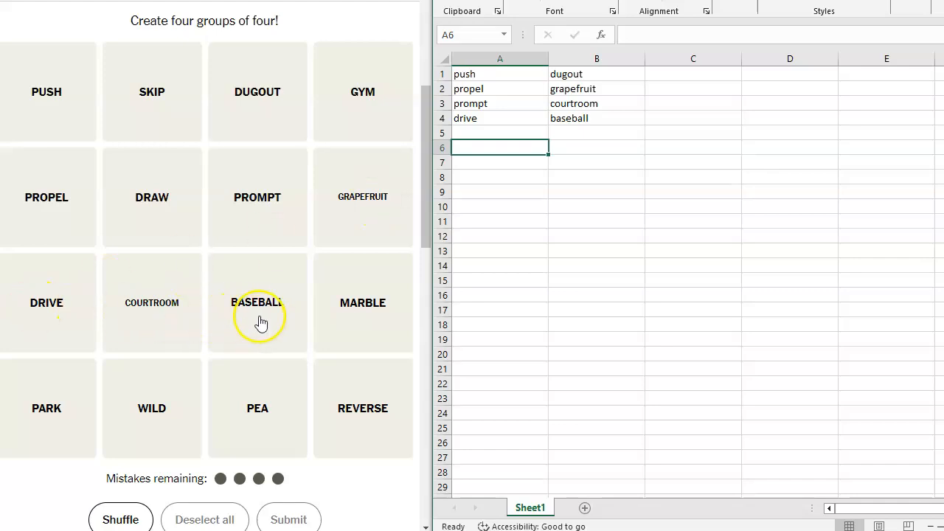
pyautogui.moveTo(384, 323)
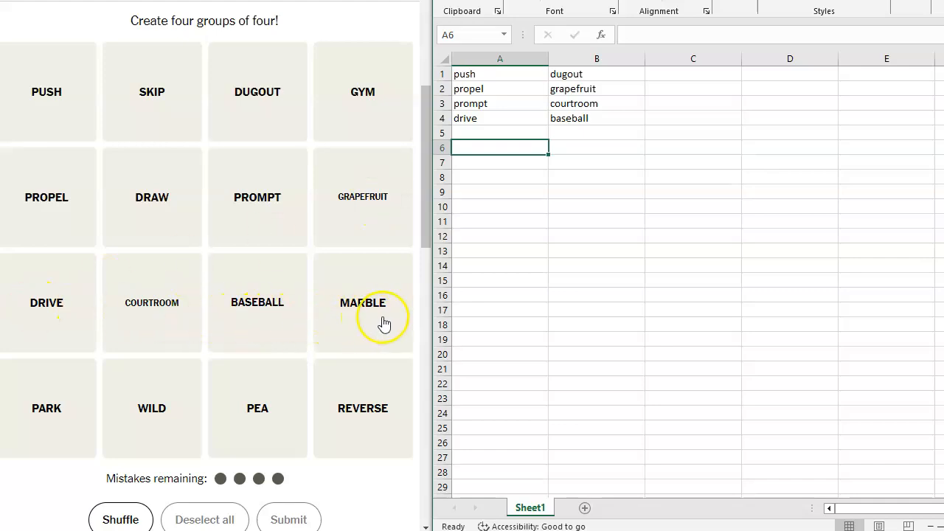
pyautogui.moveTo(59, 422)
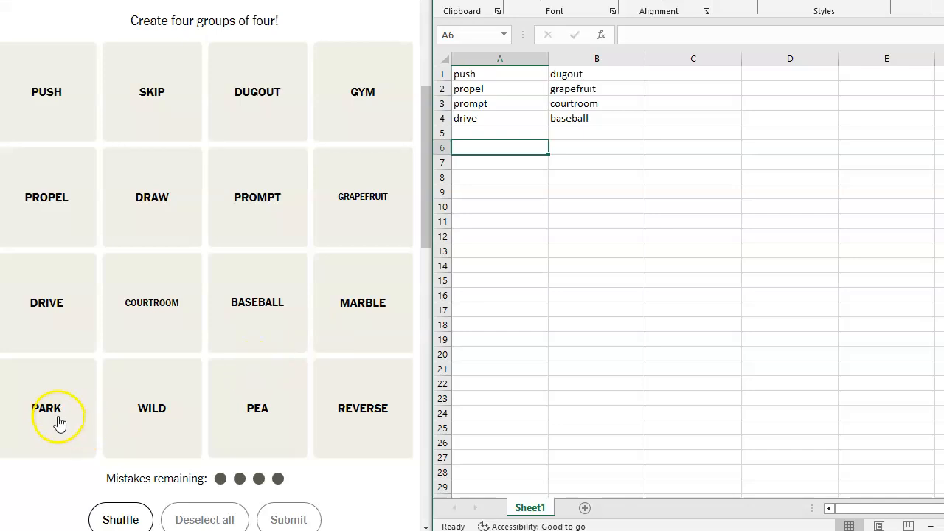
pyautogui.moveTo(238, 420)
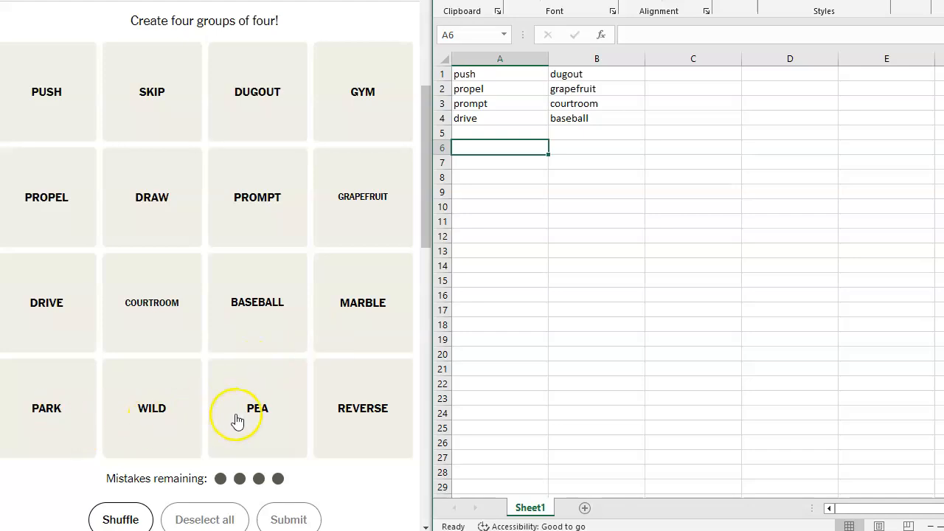
pyautogui.moveTo(357, 428)
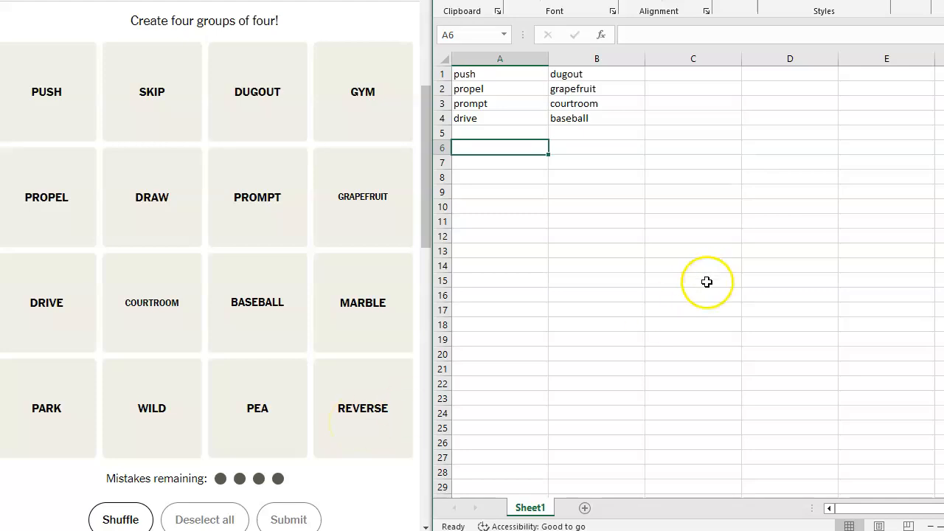
pyautogui.write('d')
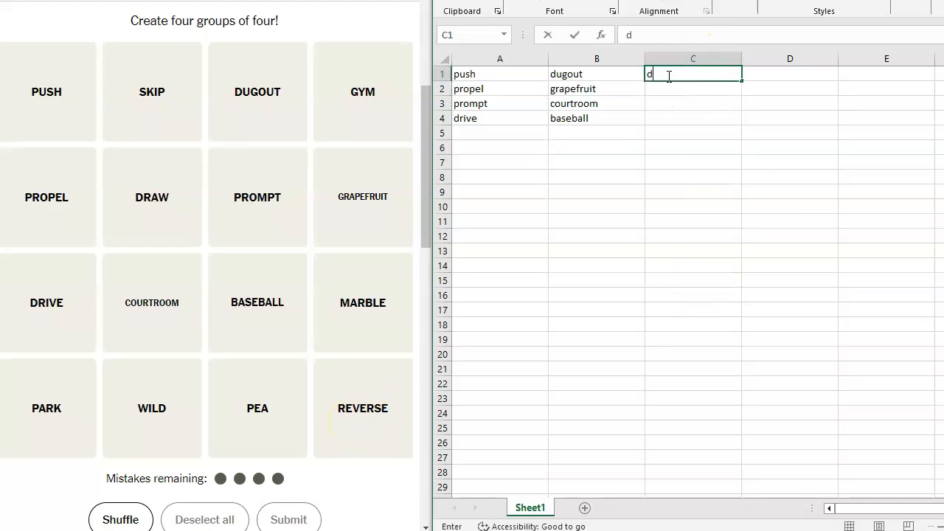
pyautogui.press('enter')
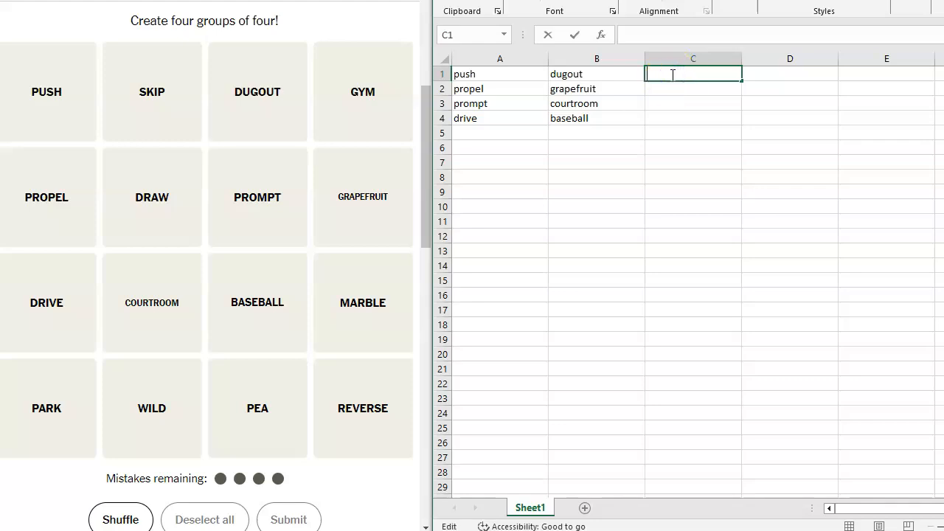
# Step: Enter skip, gym, draw, marble, park, wild, pea and reverse into C1:C8
pyautogui.write('skip')
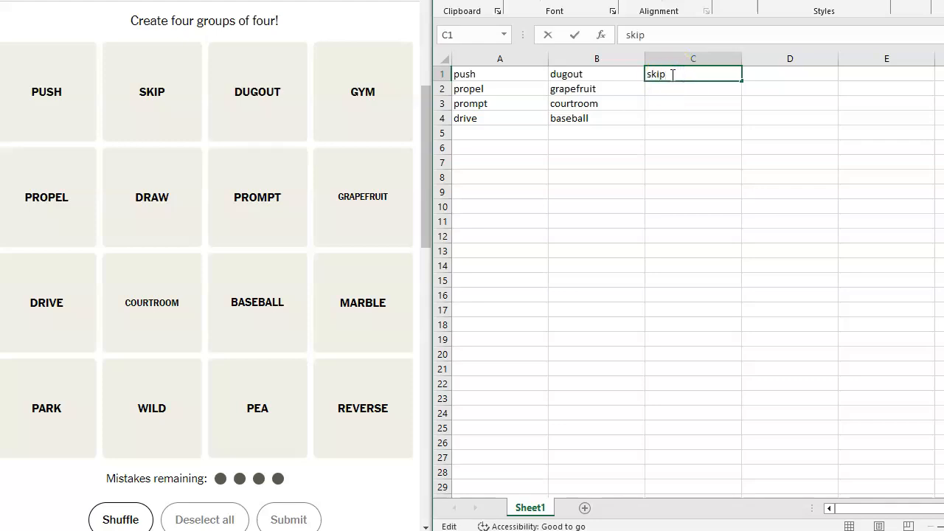
pyautogui.write('gy')
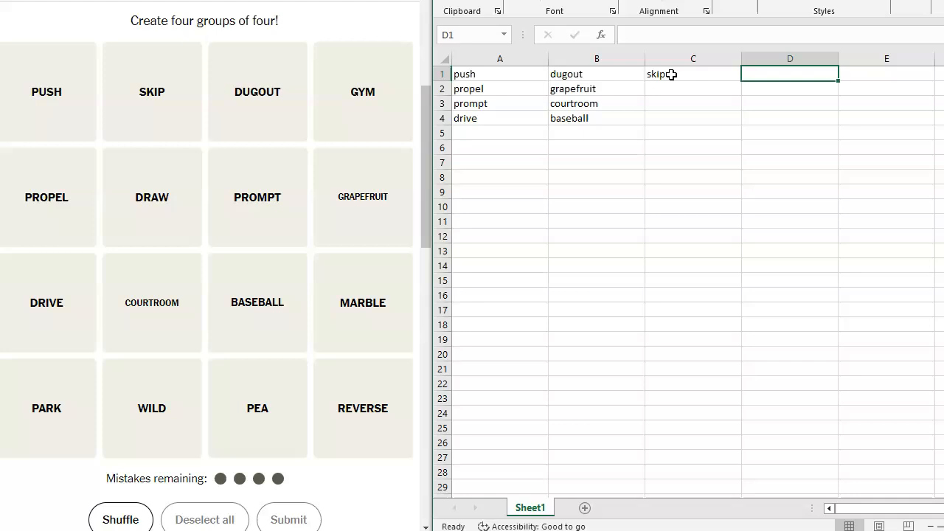
pyautogui.write('gym')
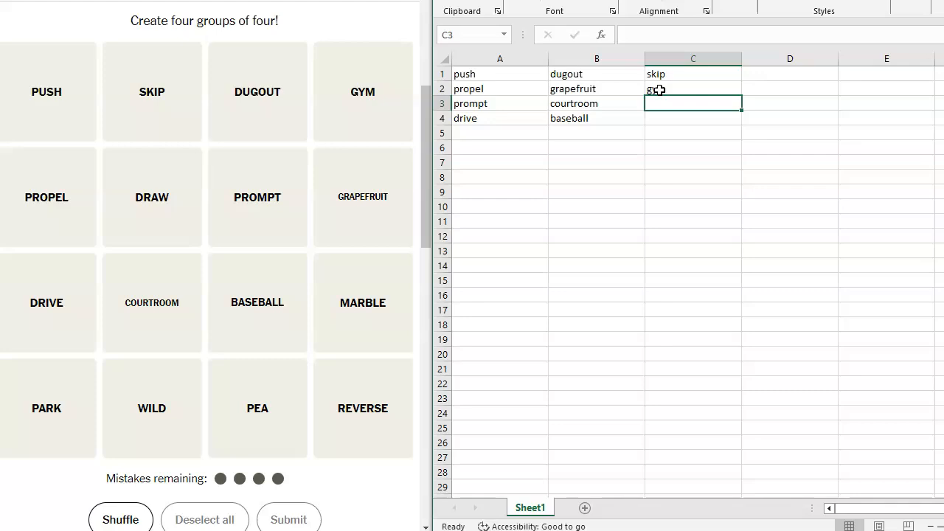
pyautogui.write('draw')
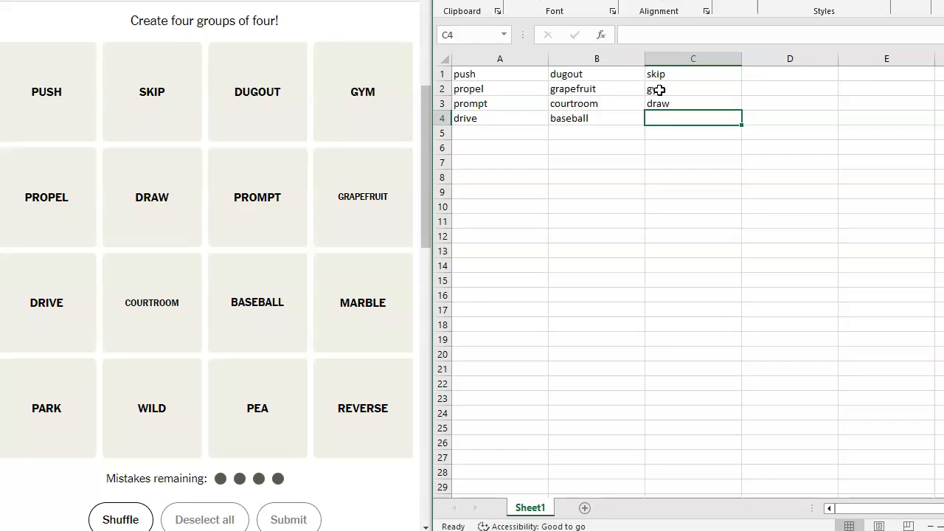
pyautogui.write('marble')
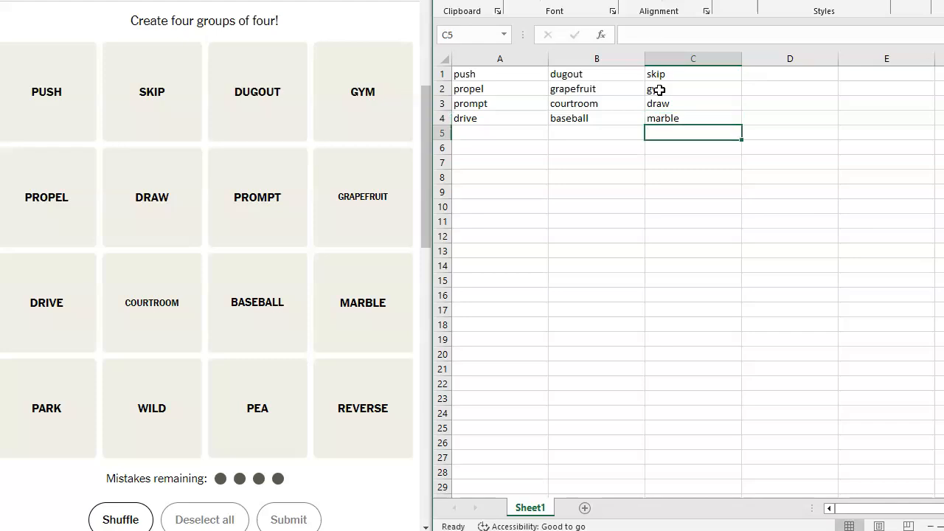
pyautogui.write('park')
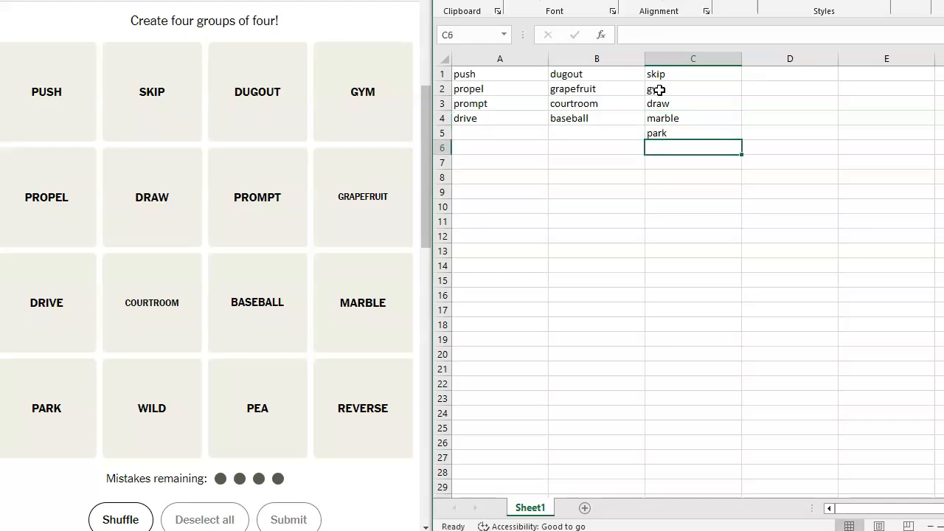
pyautogui.write('wilk')
pyautogui.click(693, 177)
pyautogui.write('reverse')
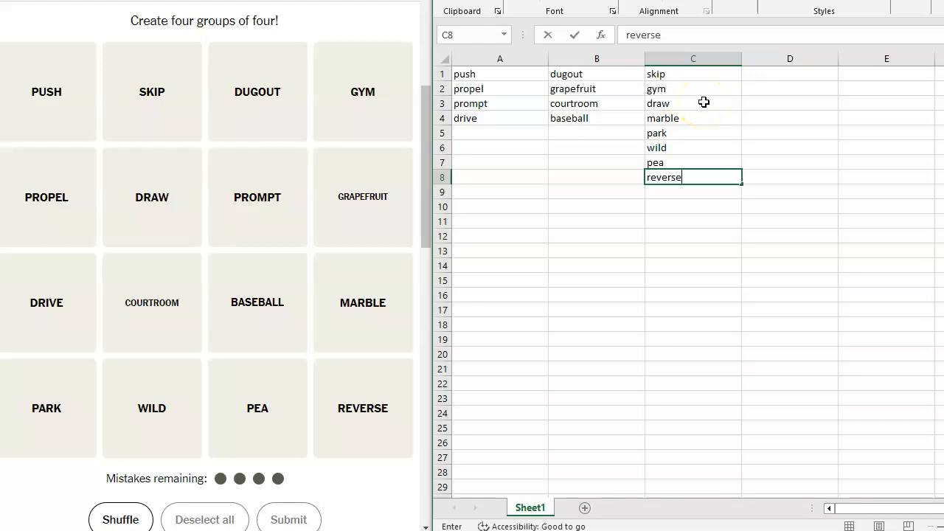
pyautogui.moveTo(695, 146)
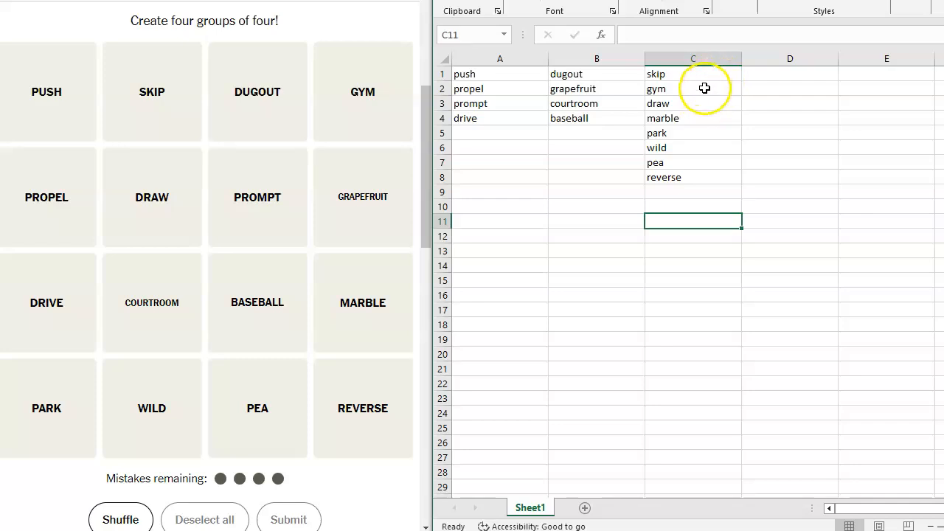
pyautogui.moveTo(697, 101)
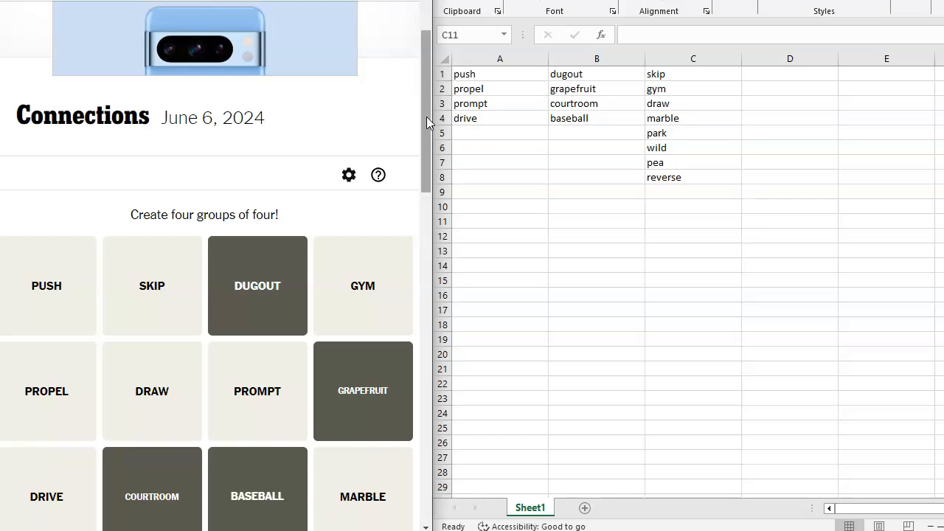
# Step: Submit DUGOUT, GRAPEFRUIT, COURTROOM and BASEBALL, losing one mistake
pyautogui.scroll(-3)
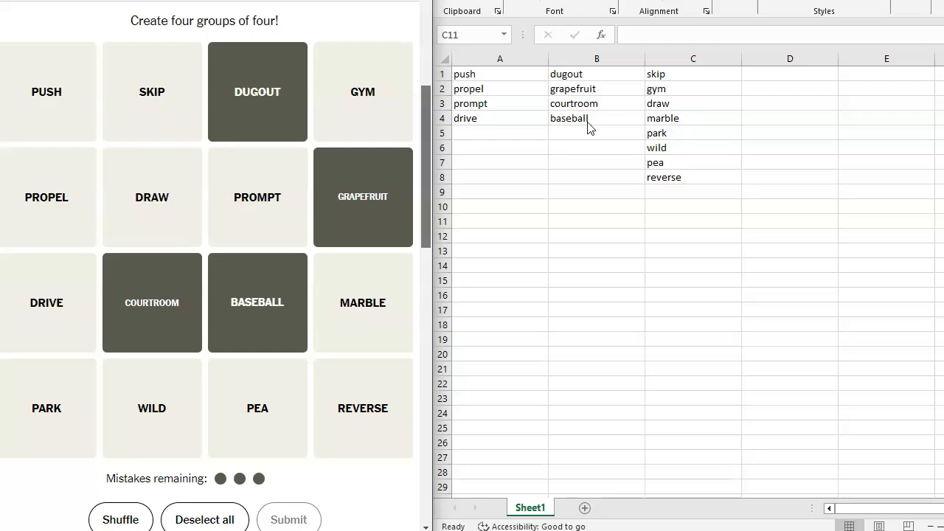
pyautogui.moveTo(582, 132)
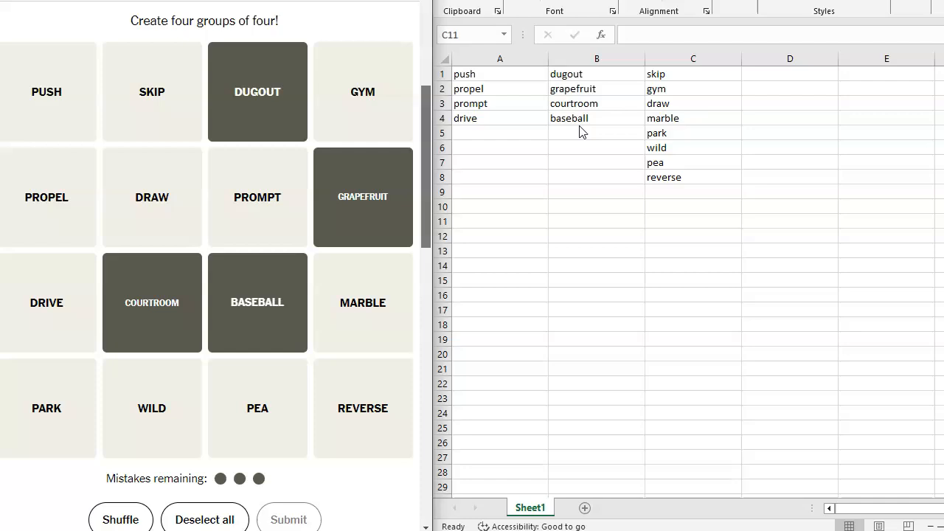
pyautogui.click(691, 221)
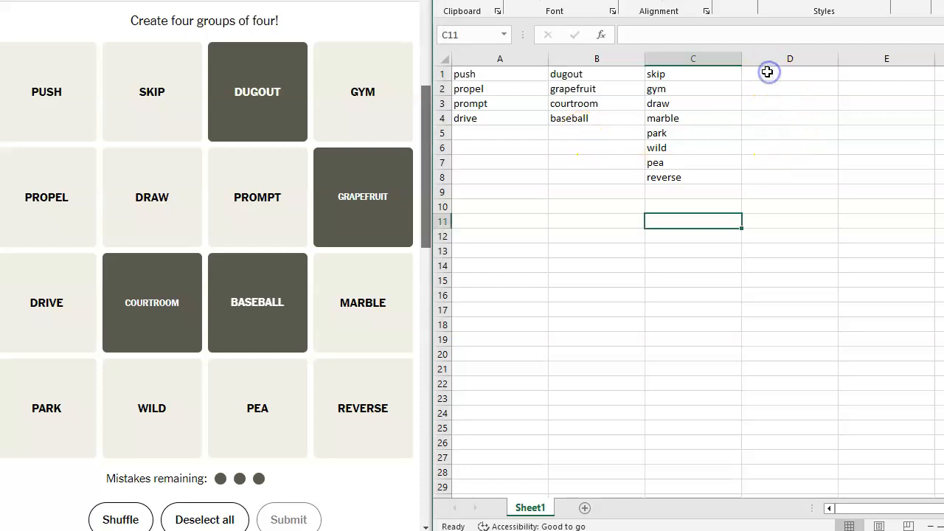
pyautogui.click(790, 73)
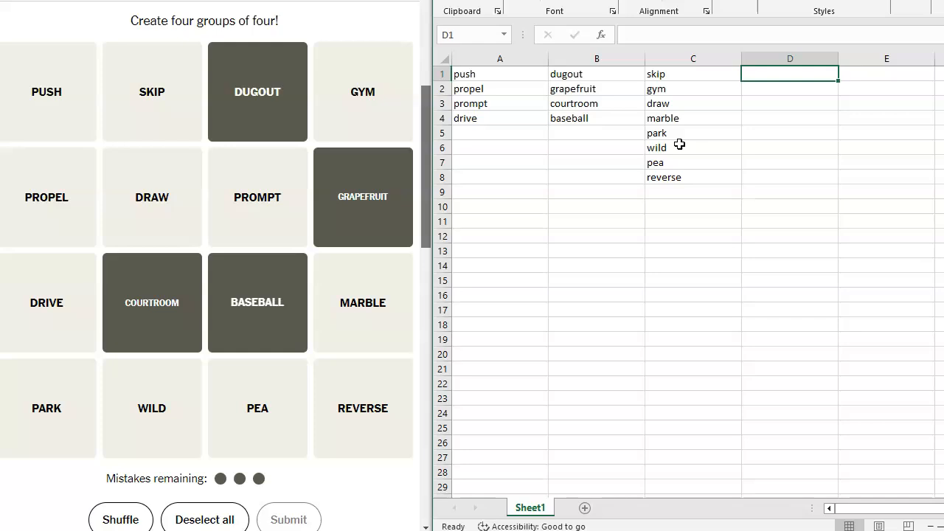
pyautogui.moveTo(683, 147)
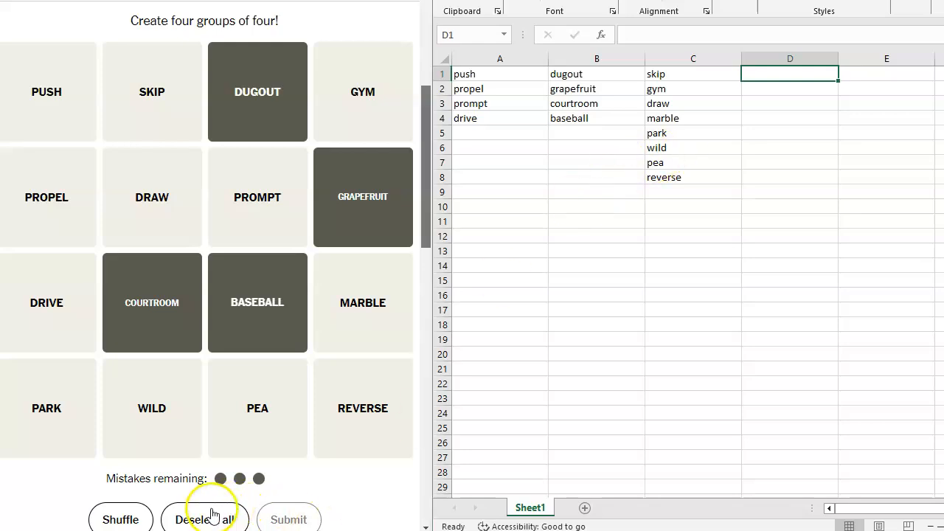
# Step: Clear the rejected guess, then submit PUSH, PROPEL, PROMPT and DRIVE as Move to Action
pyautogui.click(205, 519)
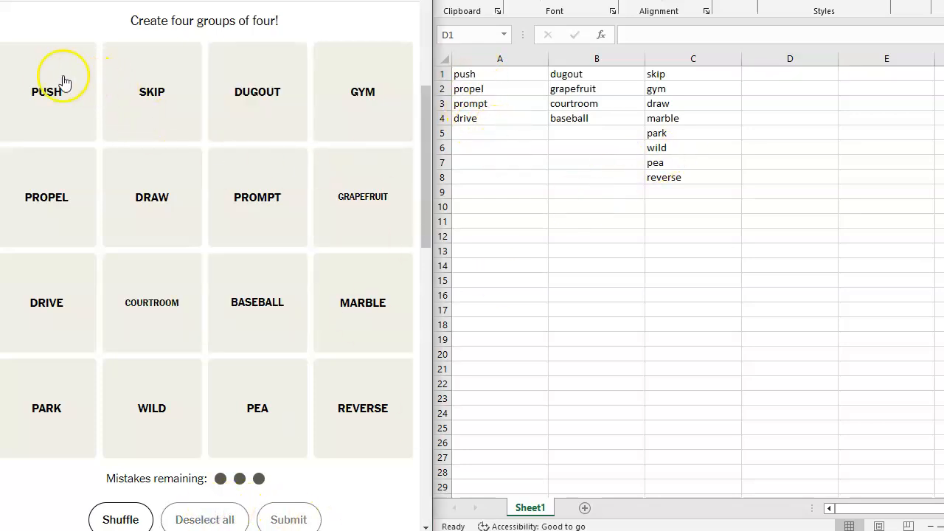
pyautogui.click(46, 91)
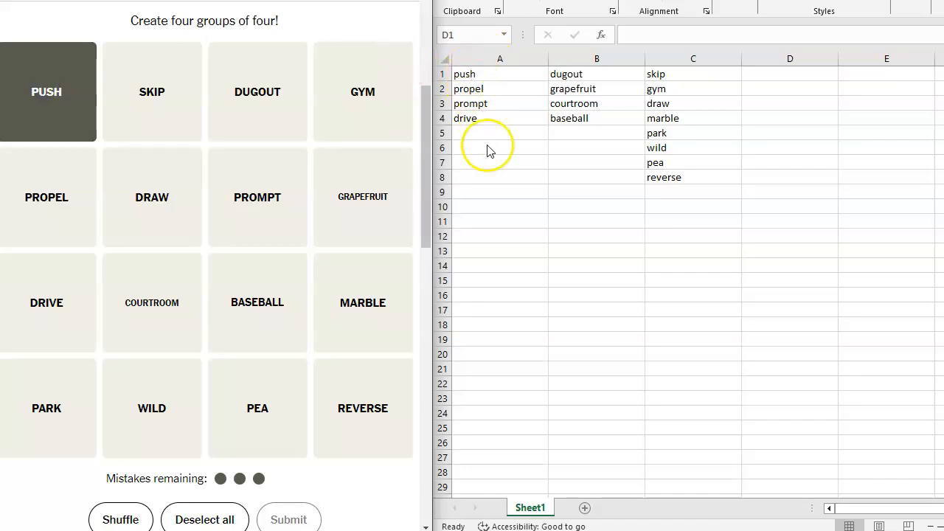
pyautogui.moveTo(47, 197)
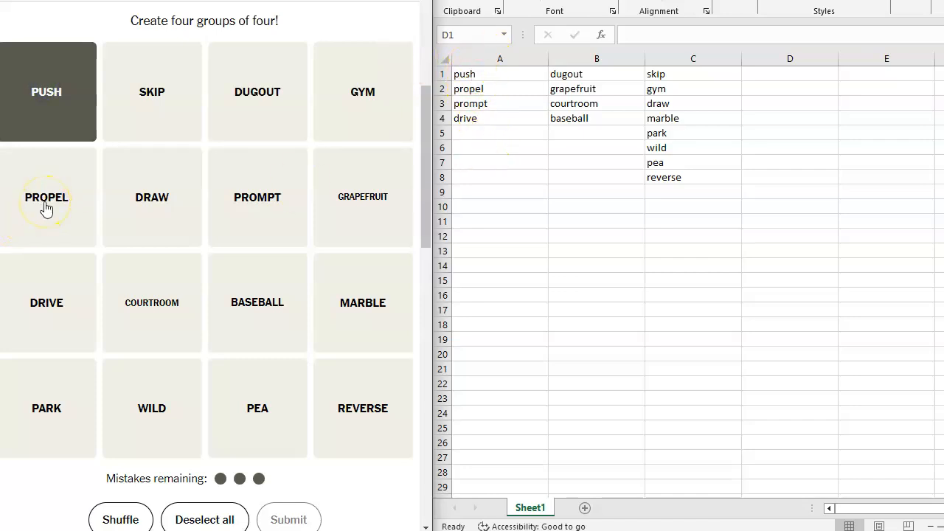
pyautogui.click(46, 197)
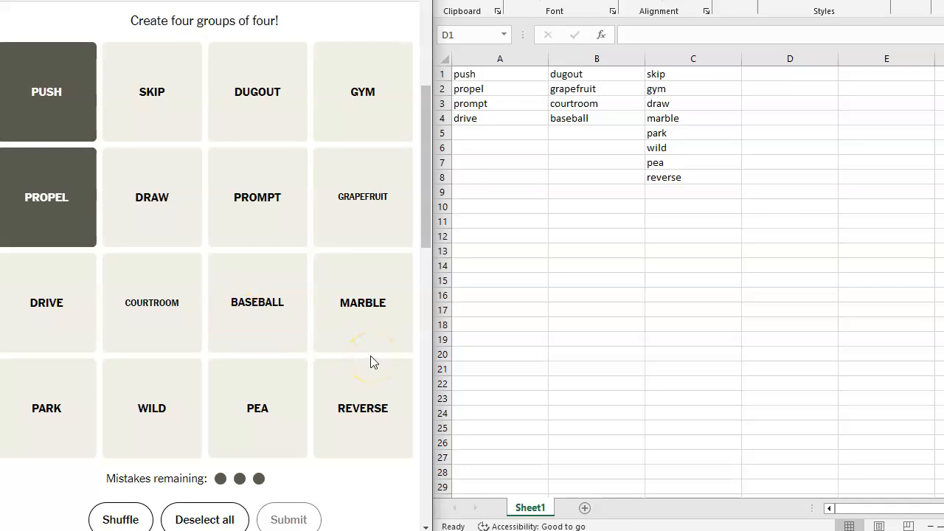
pyautogui.click(257, 197)
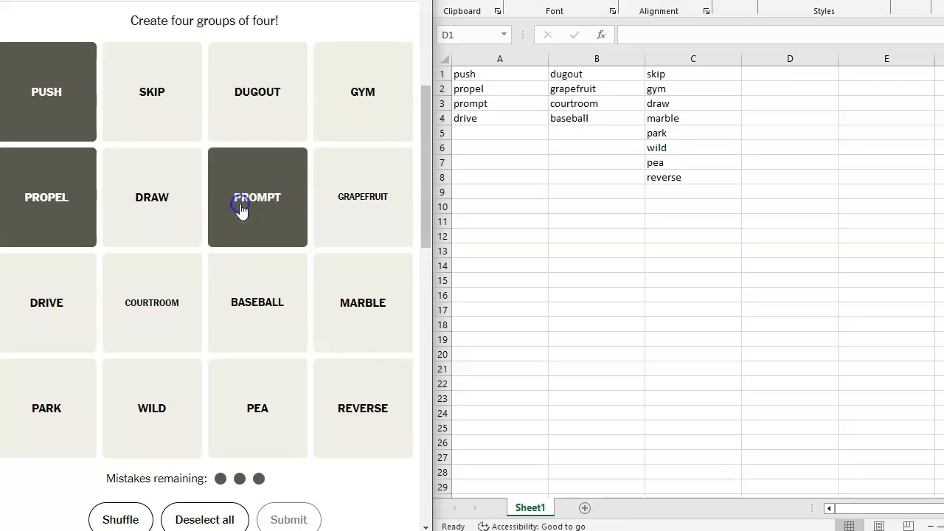
pyautogui.click(45, 303)
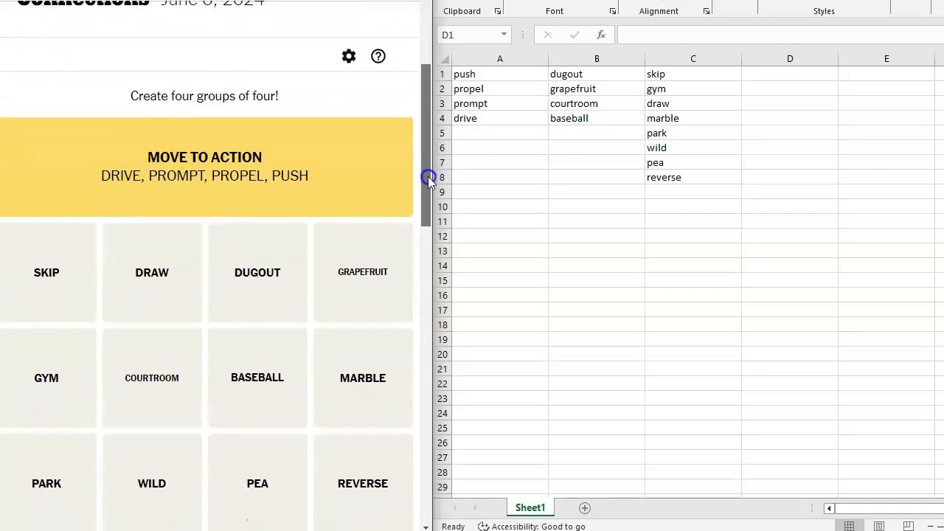
pyautogui.scroll(-3)
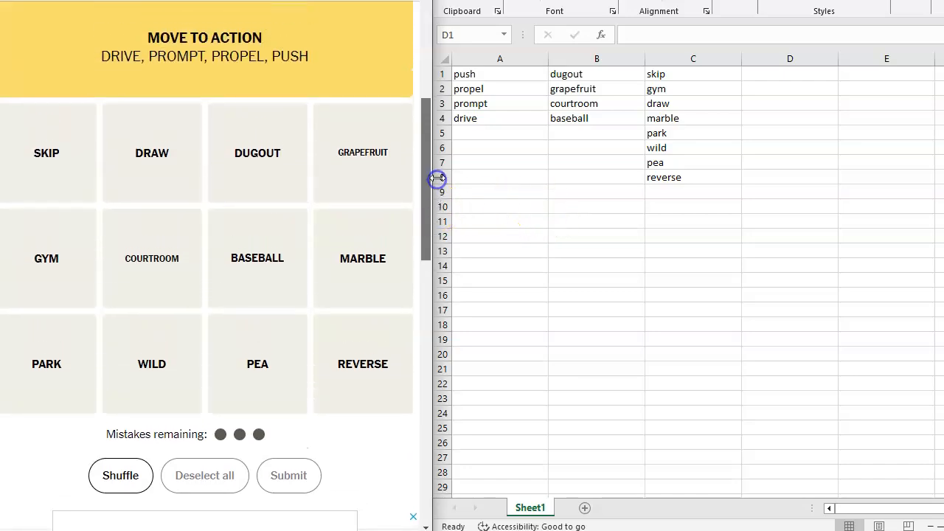
pyautogui.moveTo(555, 192)
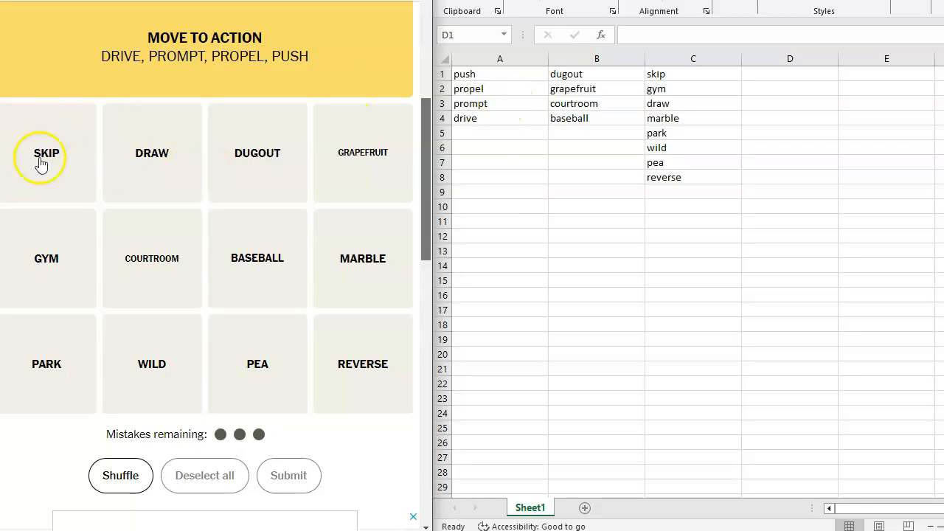
pyautogui.moveTo(252, 190)
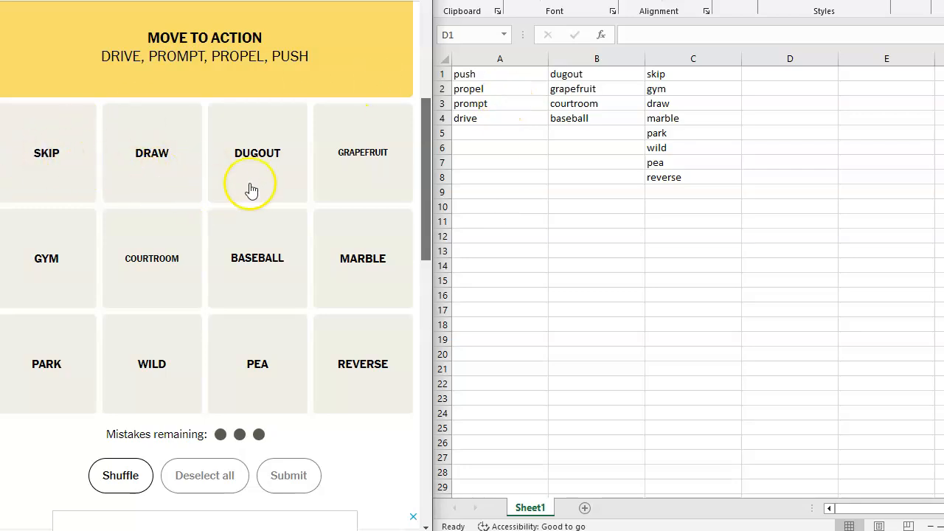
# Step: Enter skip, draw, wild and reverse into cells D1 to D4
pyautogui.click(789, 74)
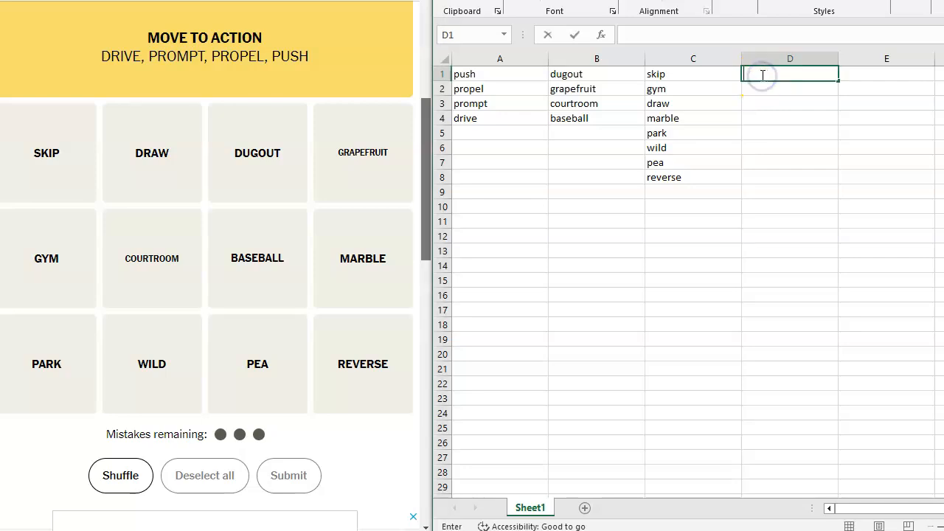
pyautogui.write('skip')
pyautogui.click(790, 89)
pyautogui.write('dr')
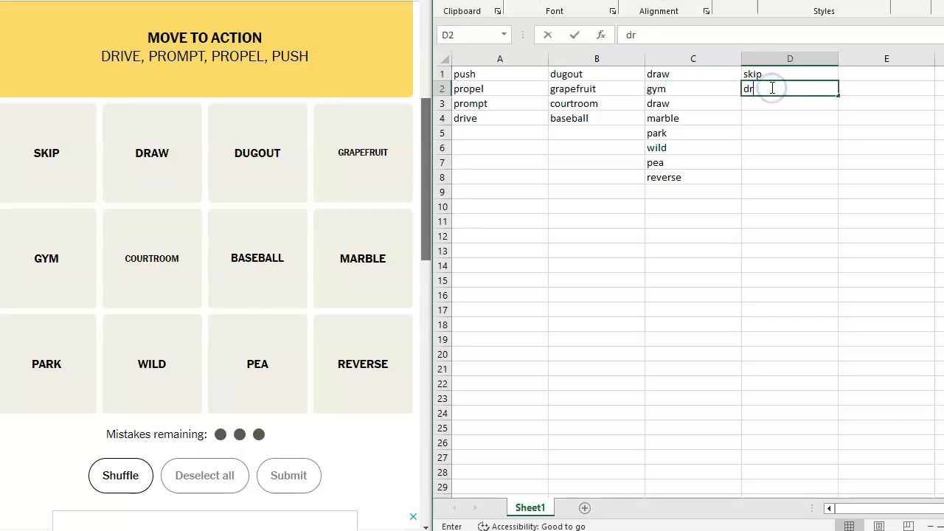
pyautogui.write('aw')
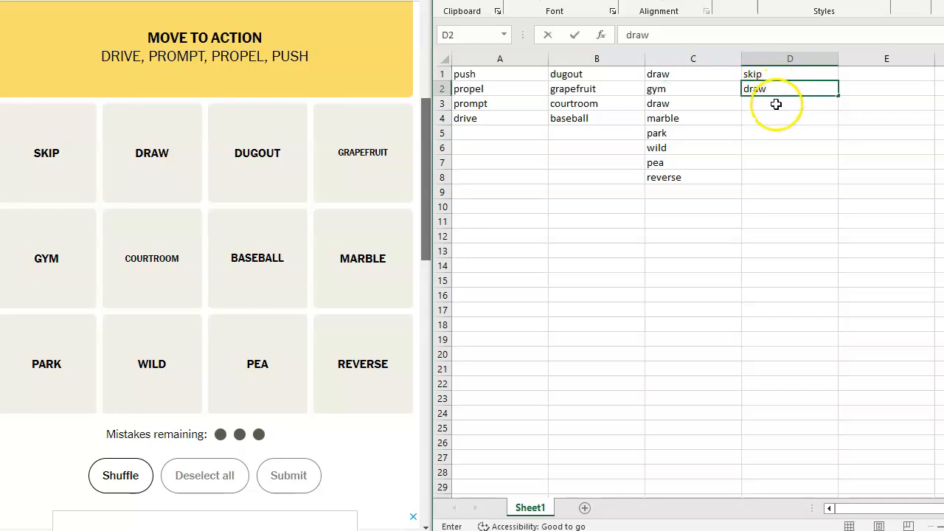
pyautogui.write('wild')
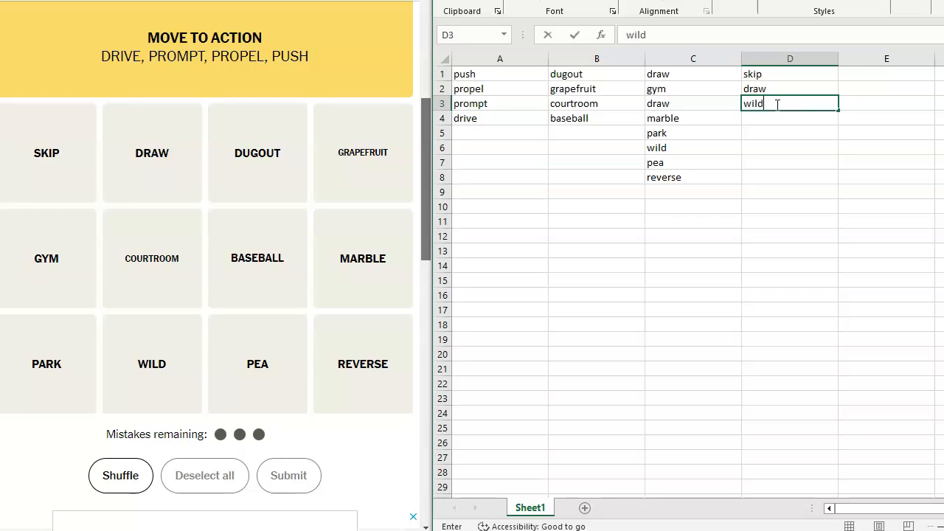
pyautogui.write('reve')
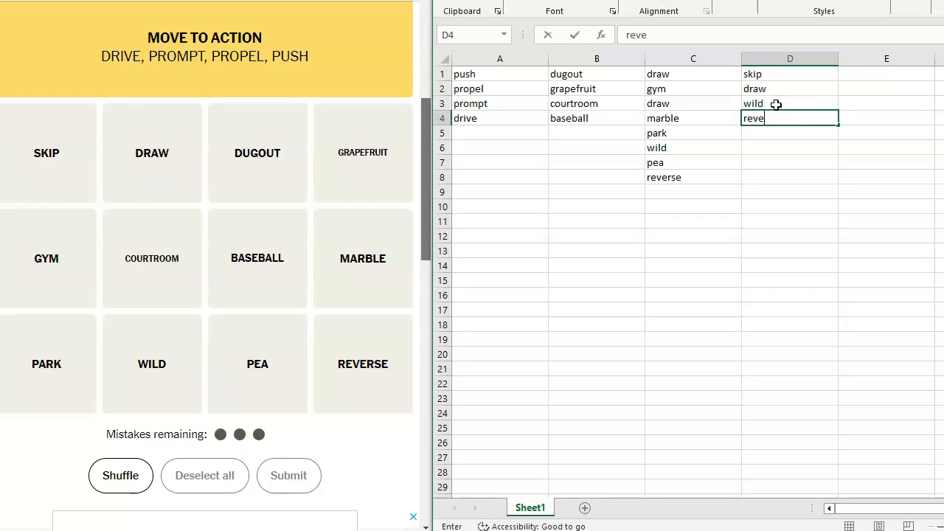
pyautogui.write('rse')
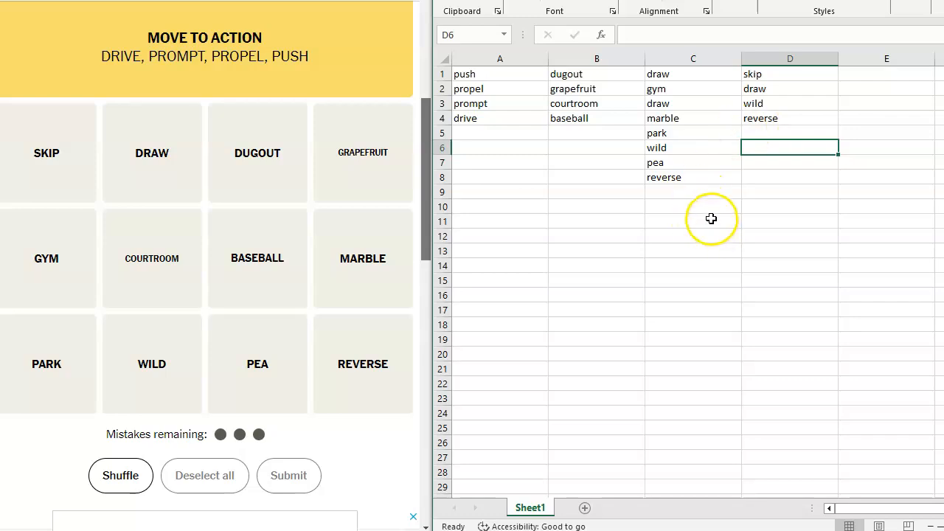
pyautogui.moveTo(677, 225)
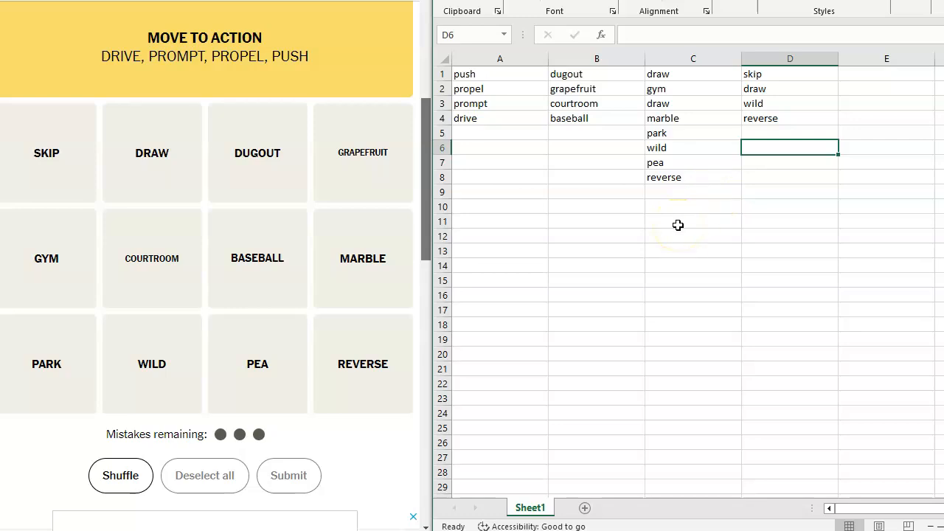
pyautogui.moveTo(397, 326)
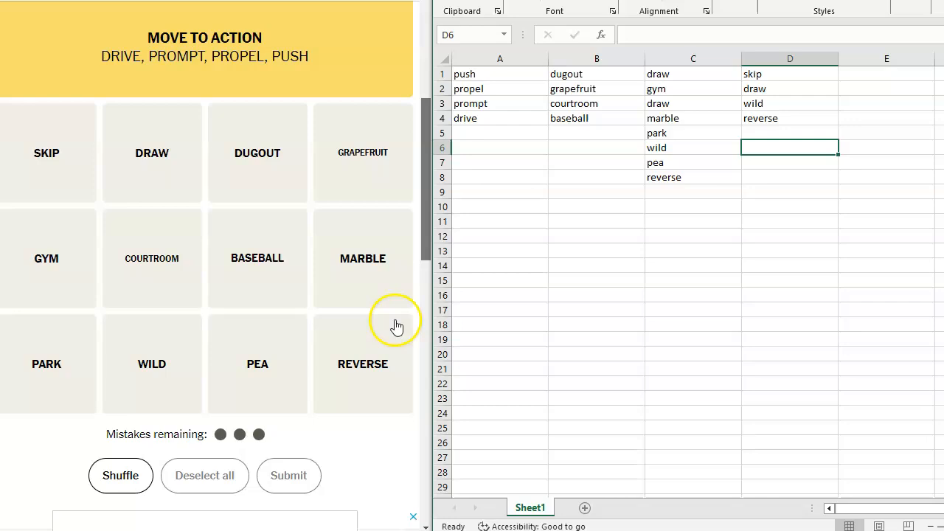
pyautogui.moveTo(269, 303)
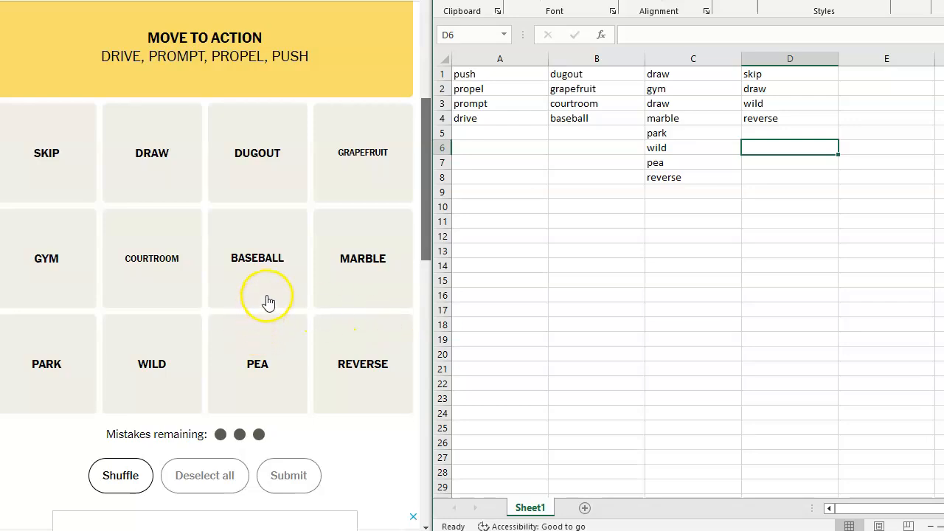
# Step: Select the REVERSE and WILD tiles for the Uno Cards guess
pyautogui.click(362, 364)
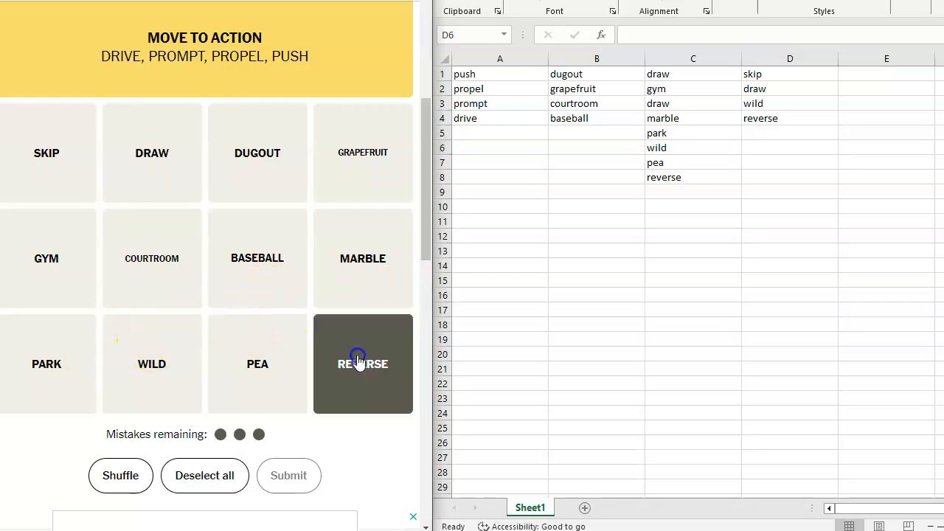
pyautogui.moveTo(152, 364)
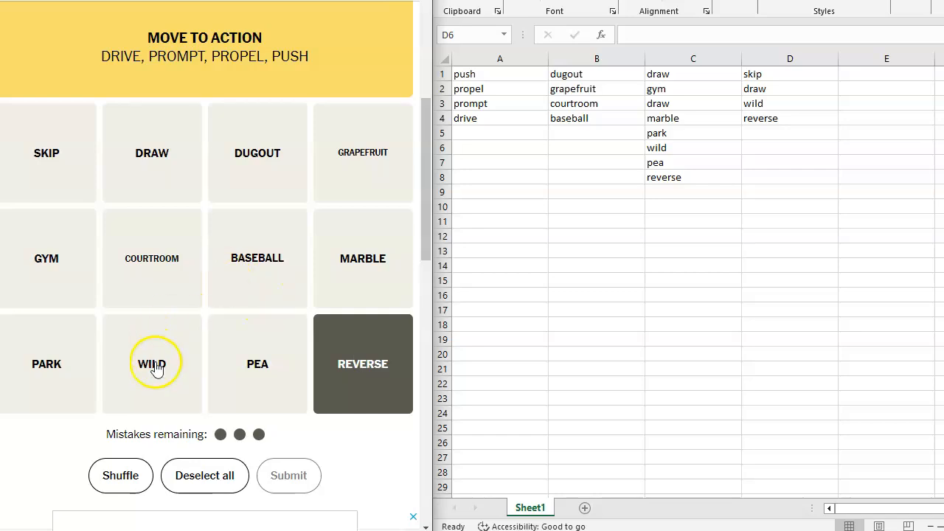
pyautogui.click(46, 153)
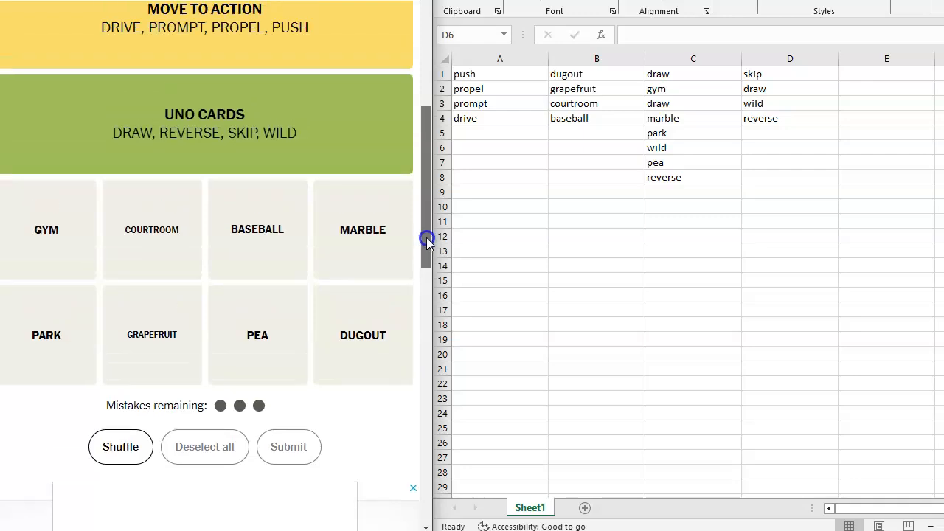
pyautogui.moveTo(428, 240)
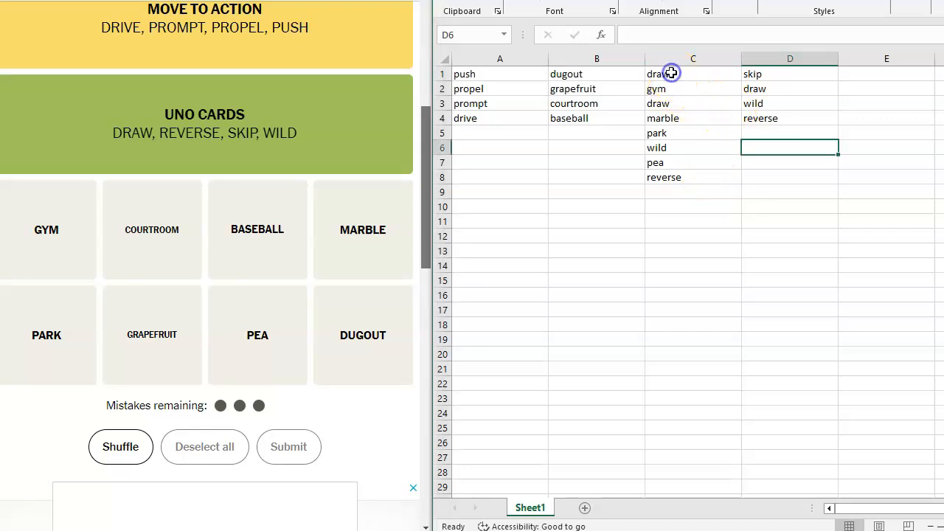
# Step: Select the duplicate draw cell in column C for clearing
pyautogui.click(692, 74)
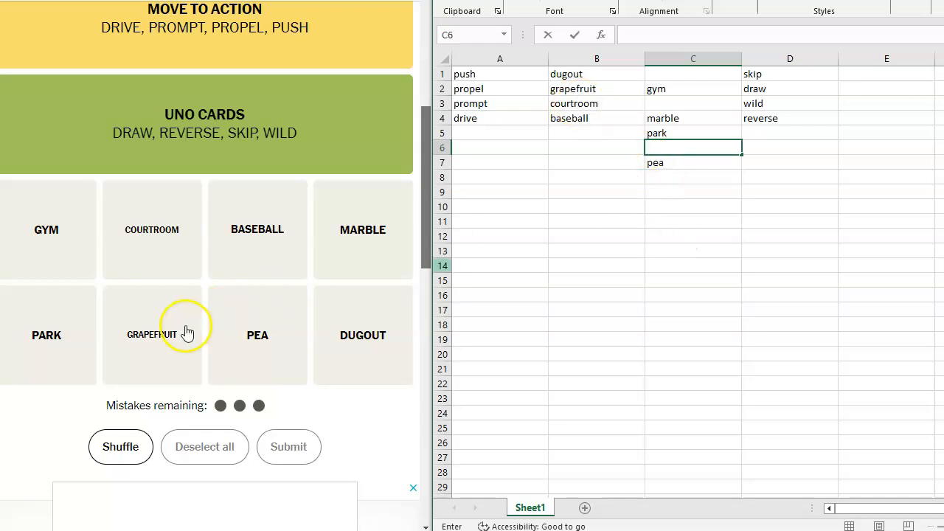
# Step: Select BASEBALL and a second hail-size tile for the guess
pyautogui.click(257, 230)
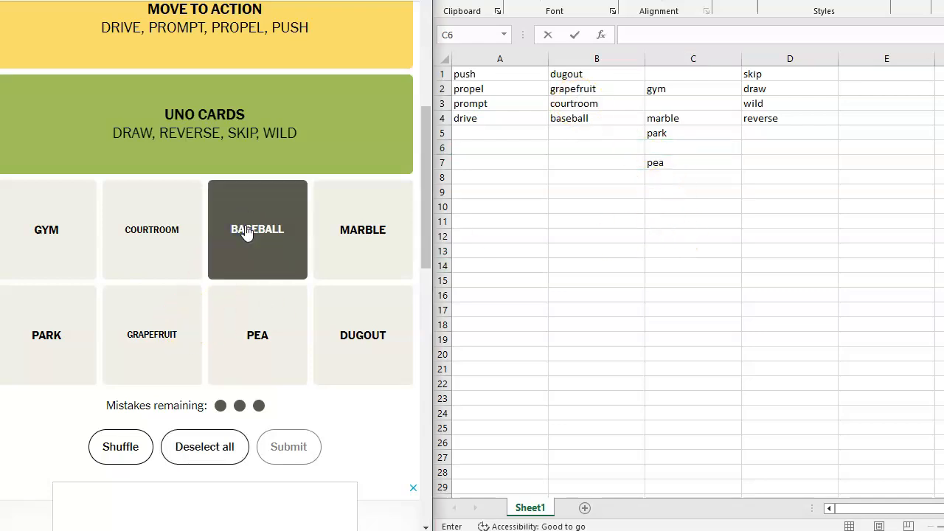
pyautogui.click(257, 335)
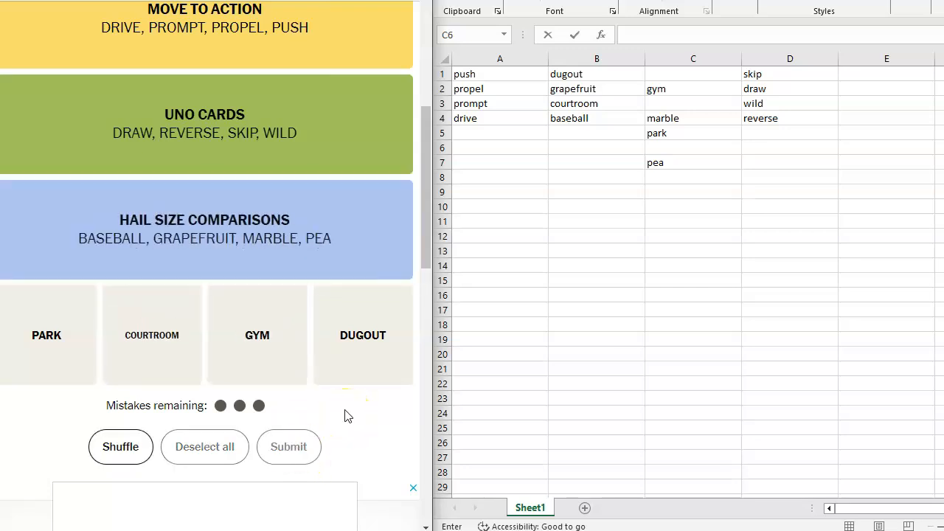
pyautogui.moveTo(341, 417)
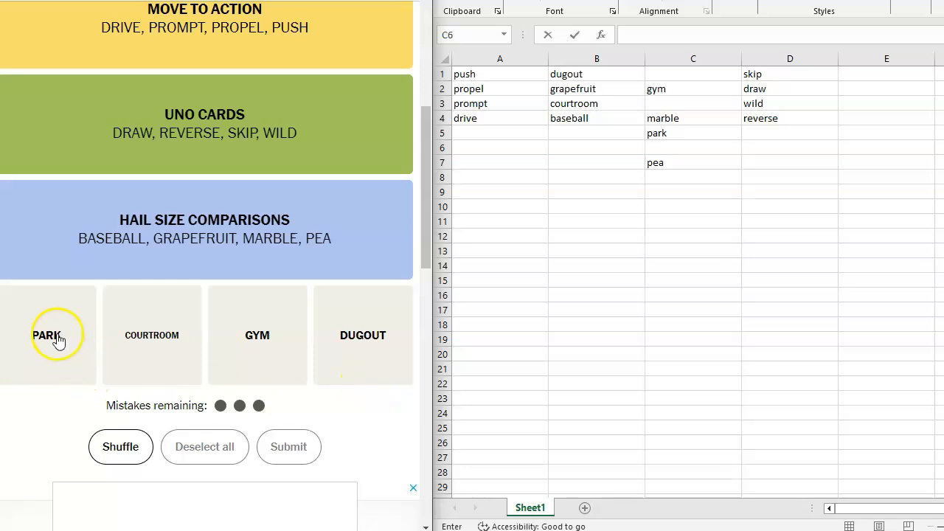
# Step: Submit Park, Courtroom, Gym and Dugout as Places With Benches, then view the results
pyautogui.click(257, 335)
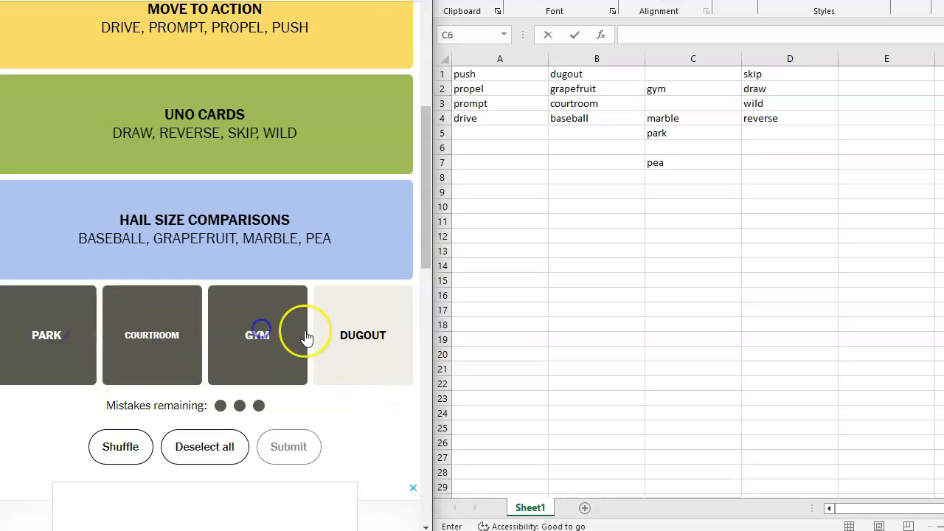
pyautogui.click(362, 335)
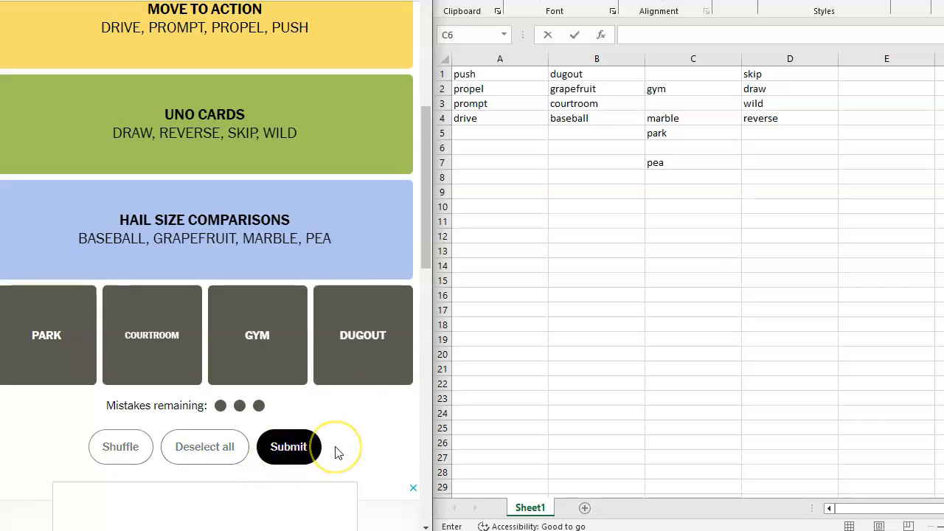
pyautogui.click(288, 446)
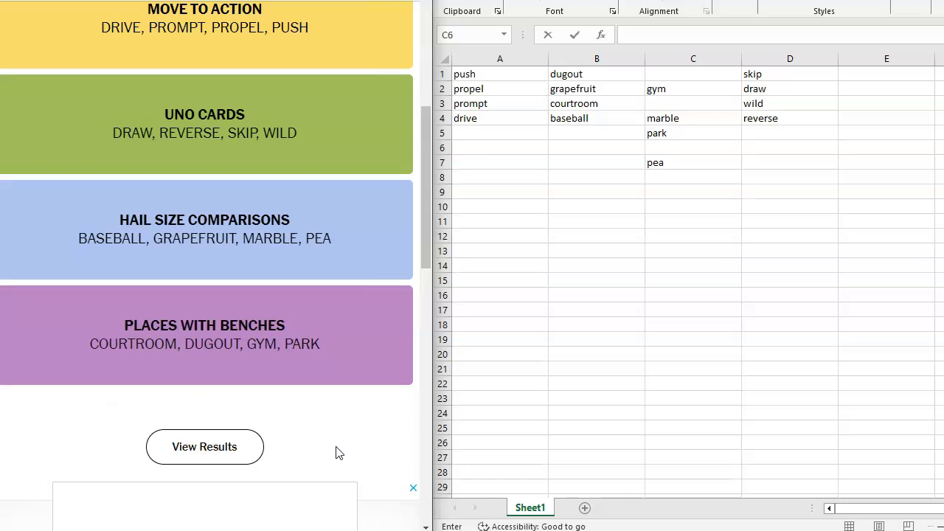
pyautogui.click(204, 447)
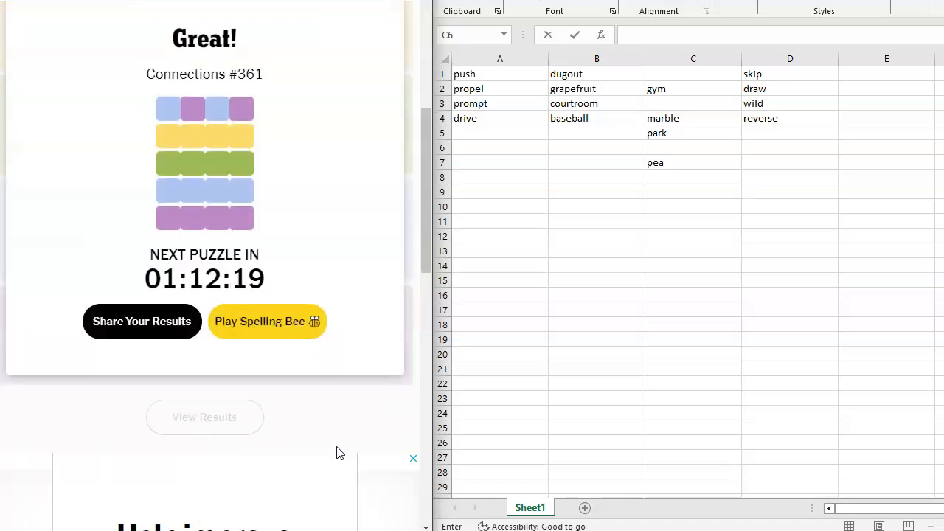